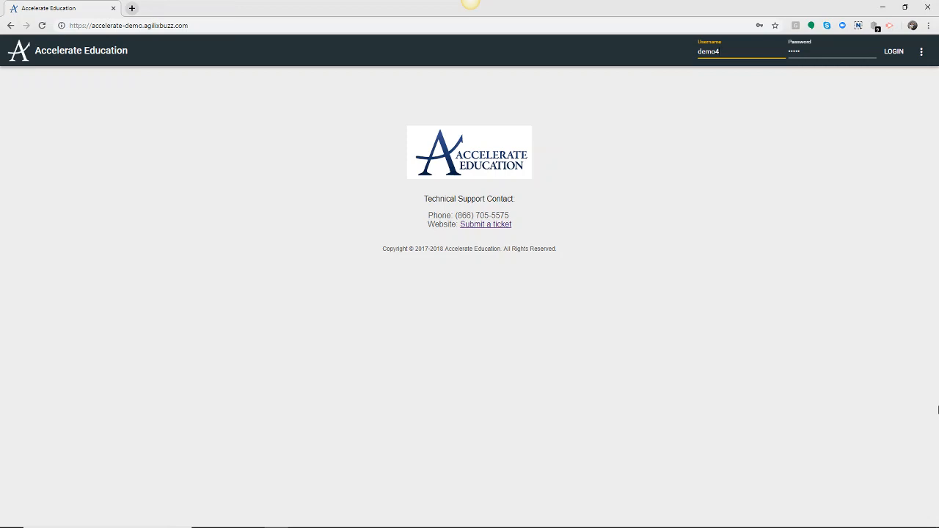
pyautogui.moveTo(935, 405)
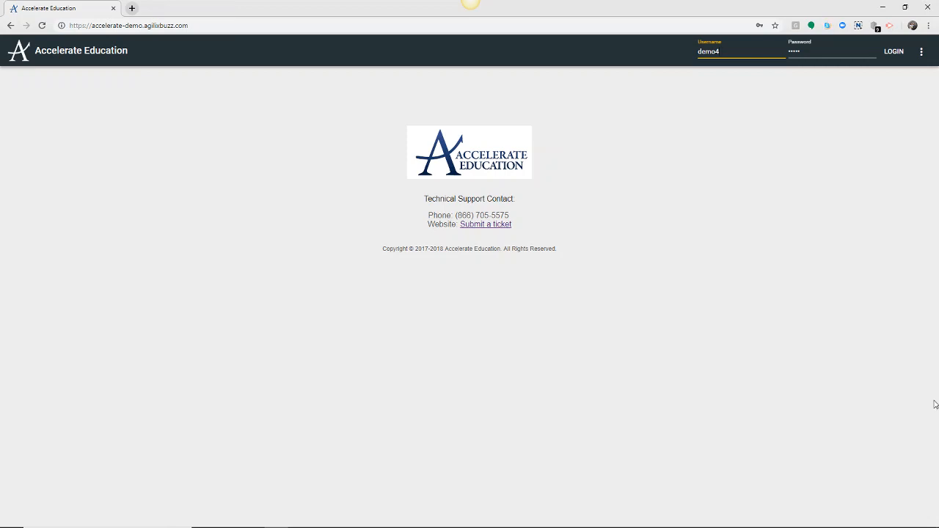
pyautogui.moveTo(889, 273)
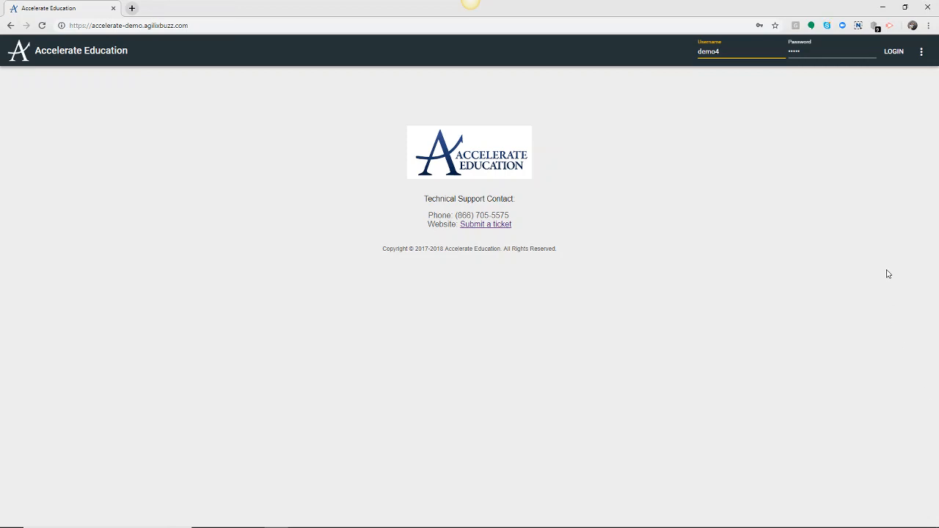
# Log in and open Domain settings for AccelerateDEMO from the More menu
pyautogui.click(894, 51)
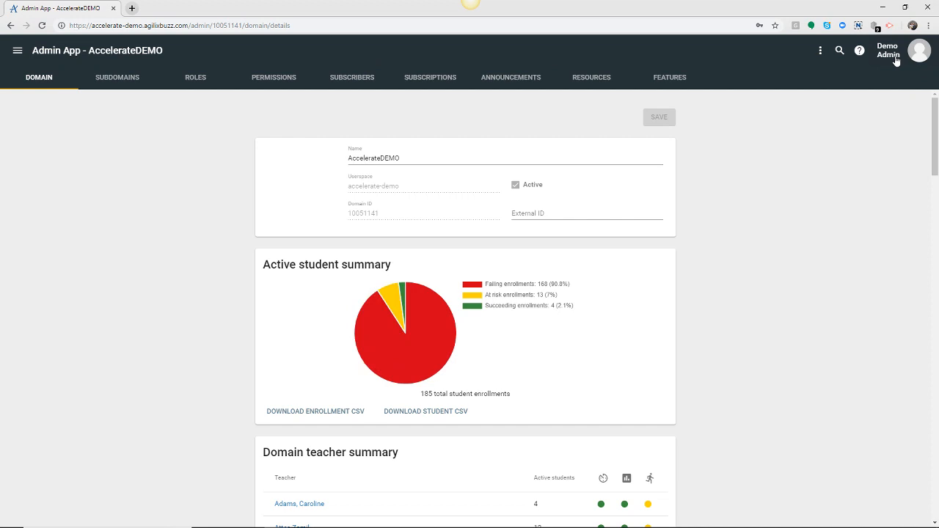
pyautogui.moveTo(820, 50)
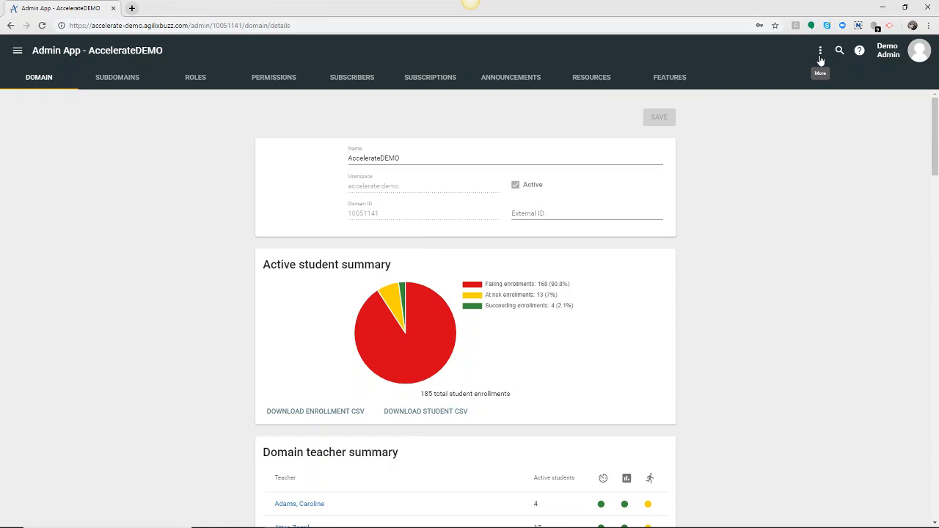
pyautogui.click(820, 50)
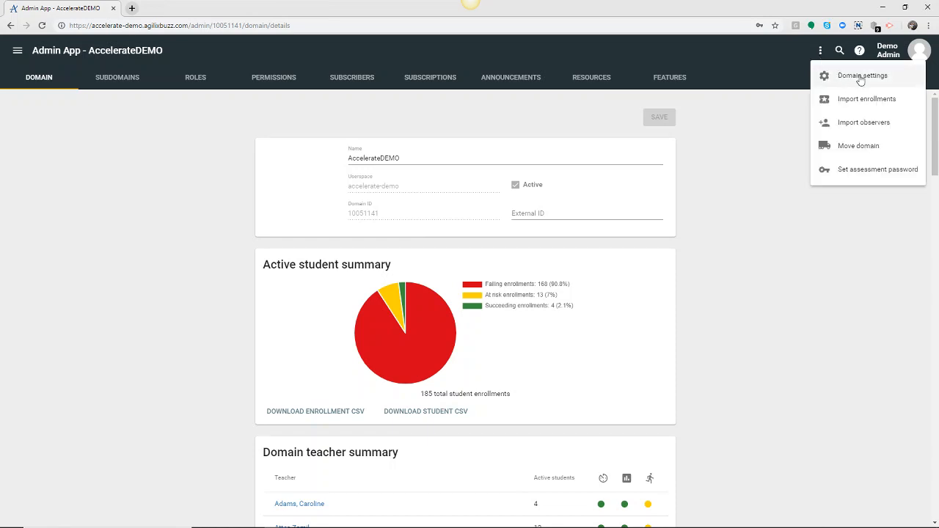
pyautogui.click(861, 76)
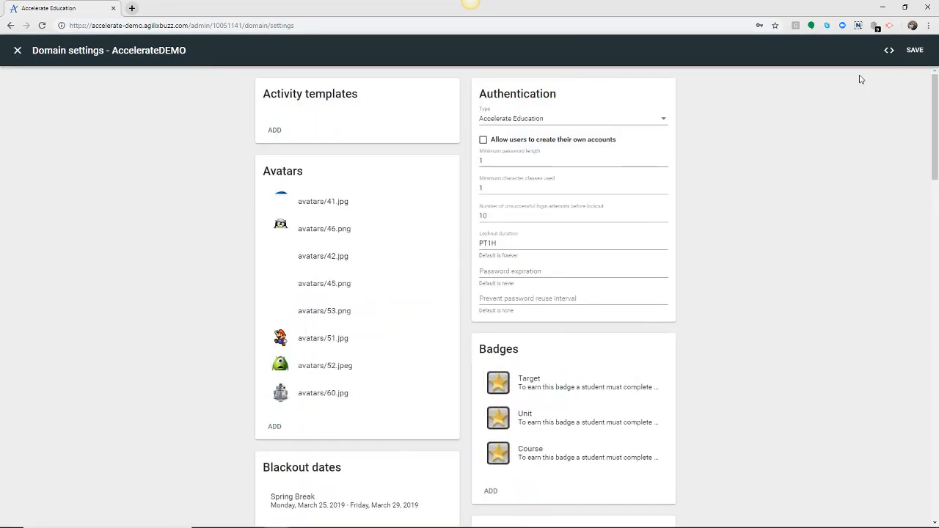
pyautogui.scroll(-3)
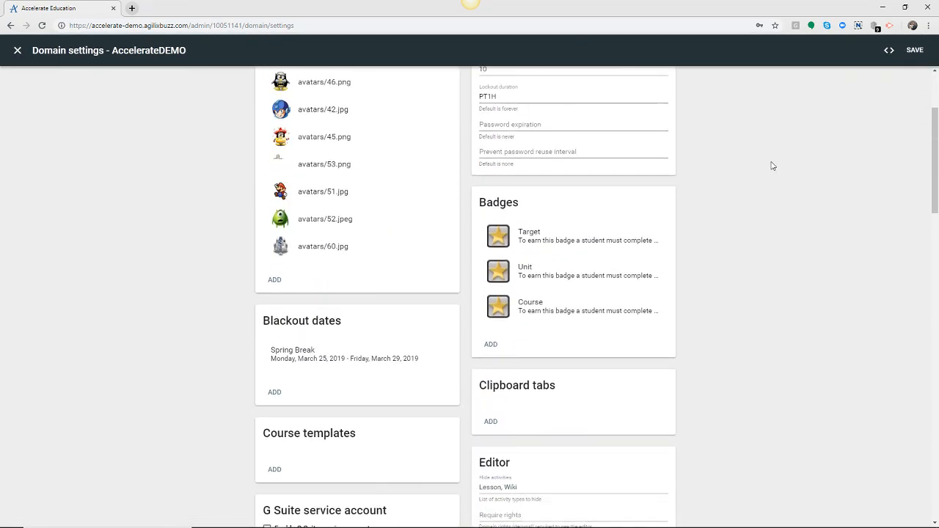
pyautogui.scroll(-3)
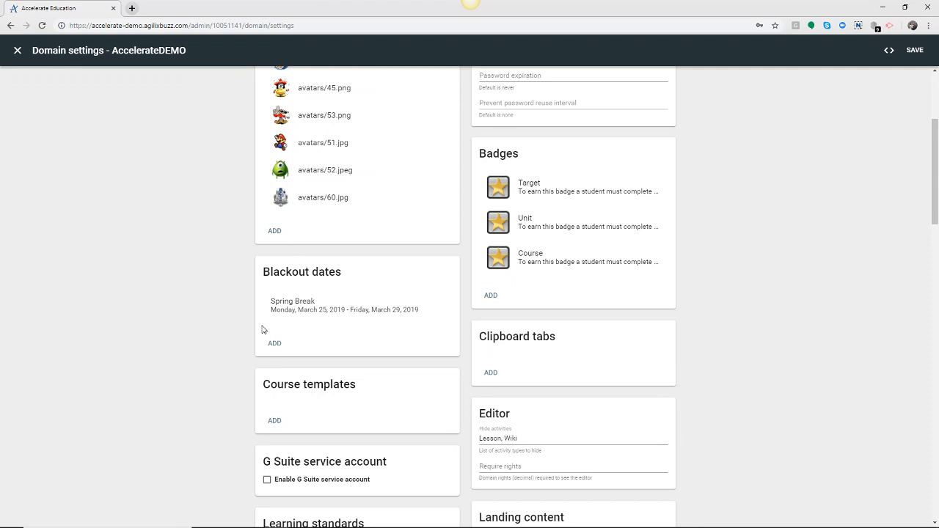
pyautogui.moveTo(293, 287)
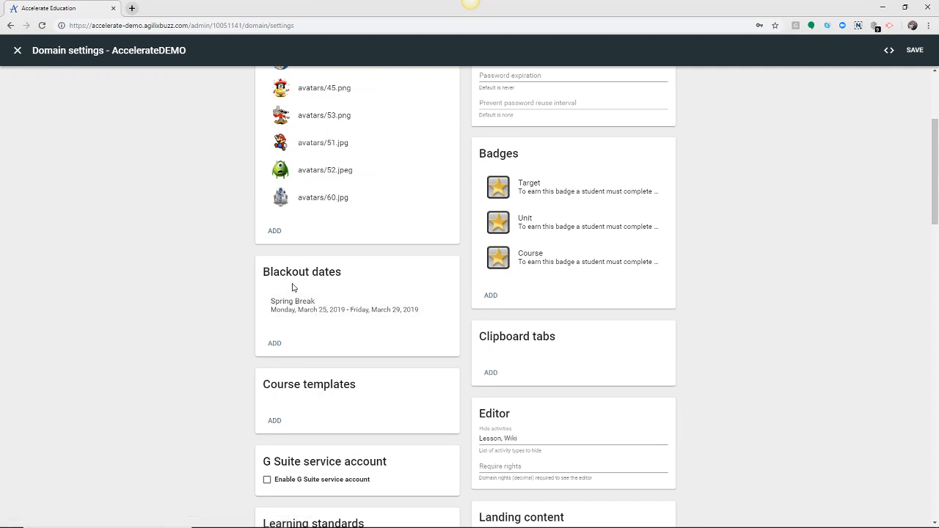
pyautogui.moveTo(538, 288)
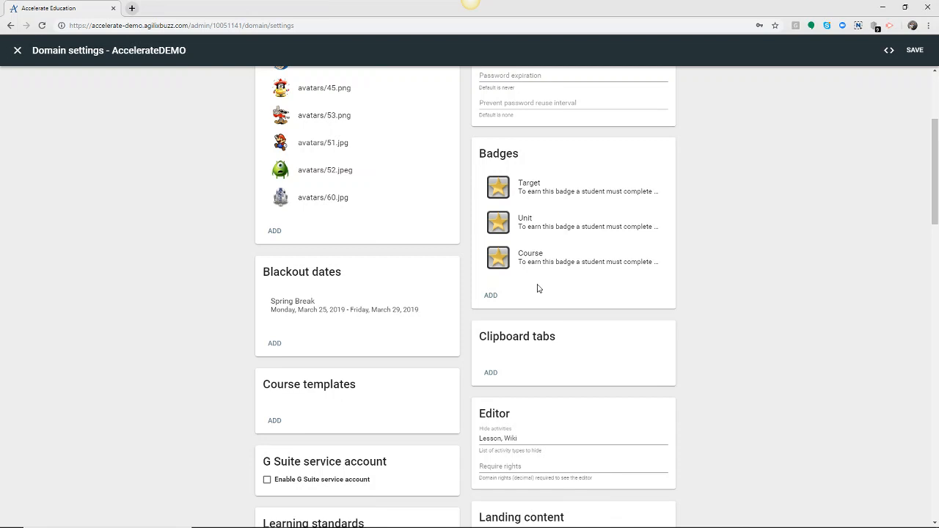
pyautogui.moveTo(275, 344)
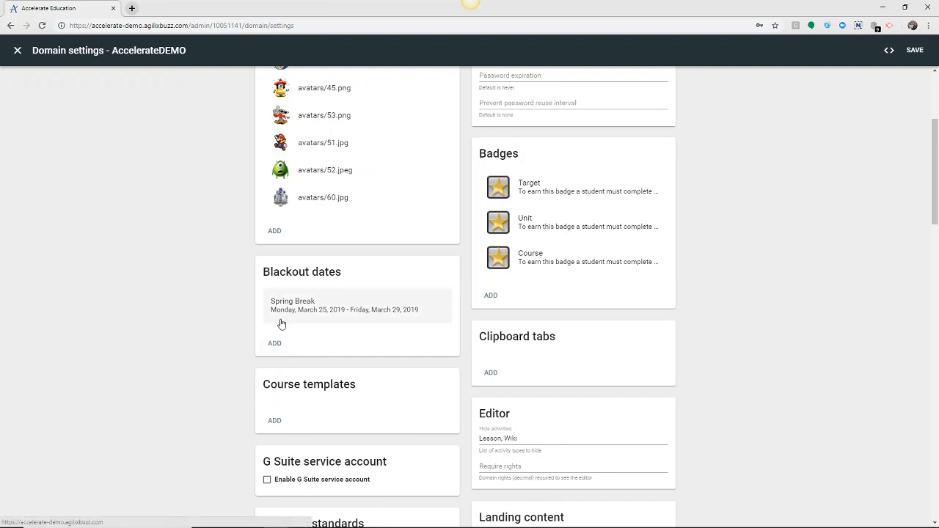
pyautogui.moveTo(307, 321)
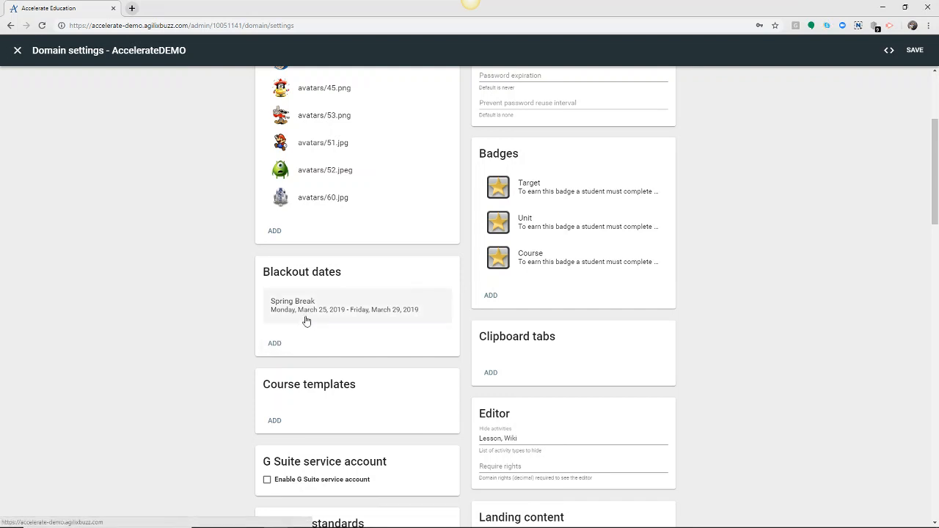
pyautogui.moveTo(334, 318)
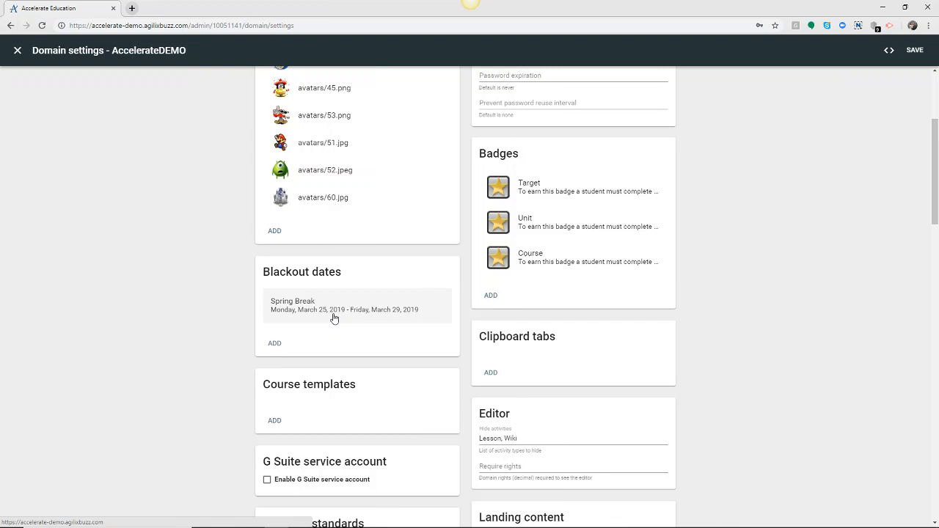
pyautogui.moveTo(277, 351)
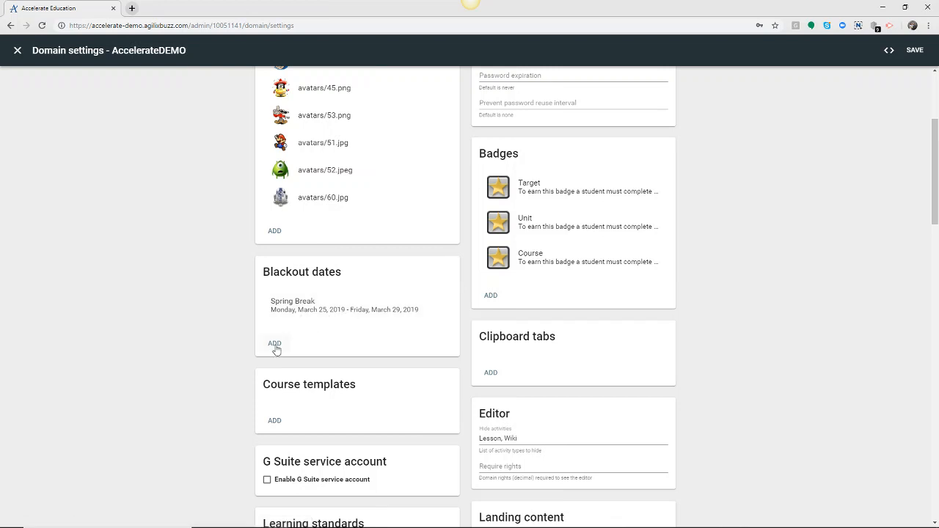
# Add blackout date 'Easter' with start and end on April 12, 2019
pyautogui.click(275, 344)
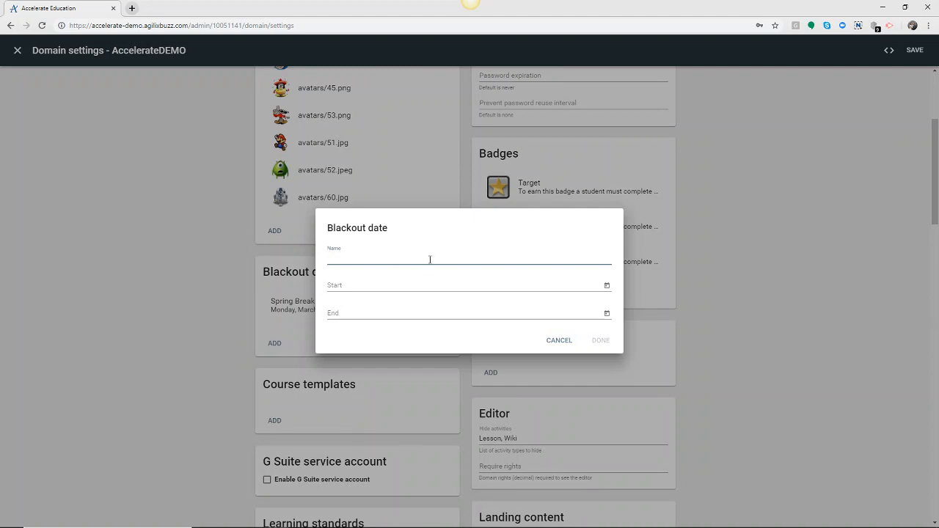
pyautogui.moveTo(458, 245)
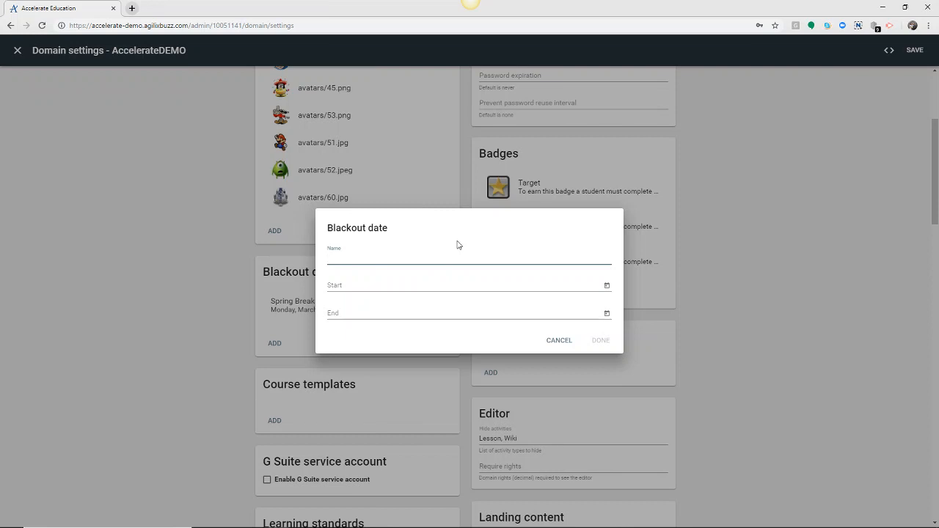
pyautogui.click(469, 258)
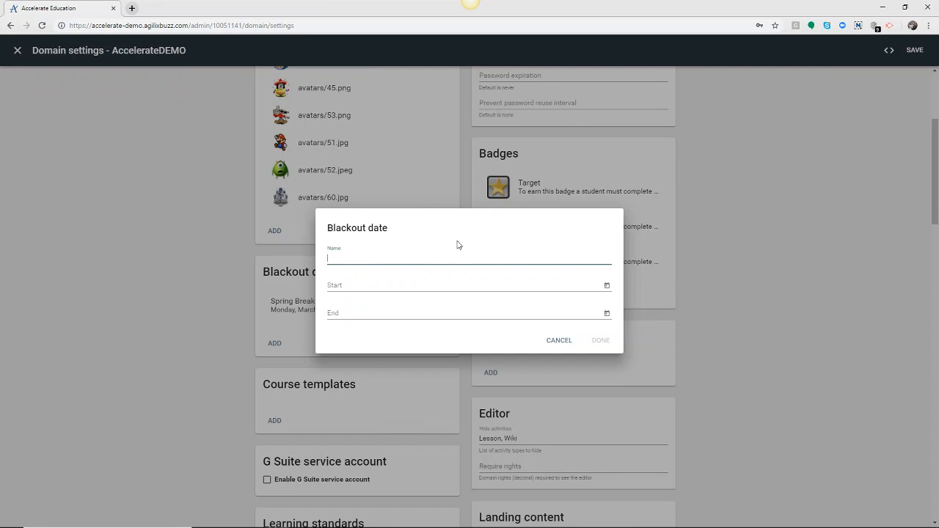
pyautogui.write('Easter')
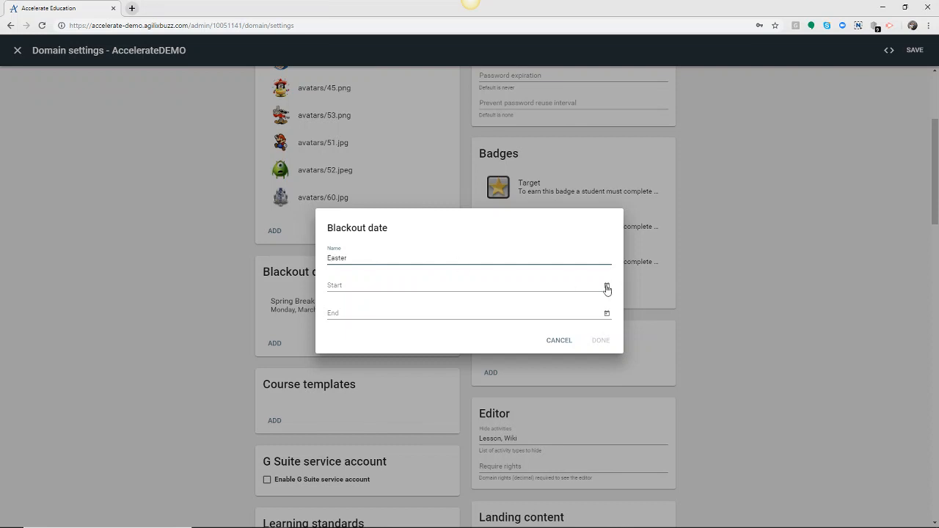
pyautogui.click(607, 287)
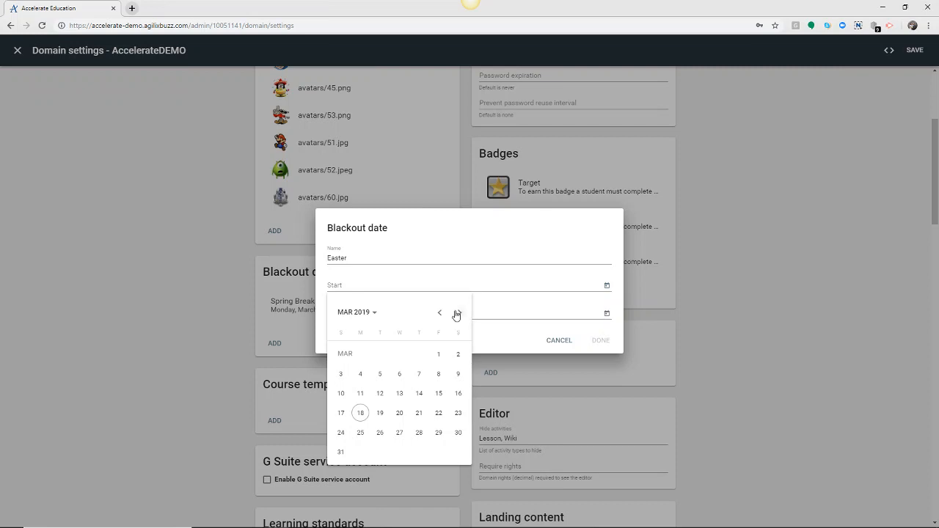
pyautogui.click(456, 313)
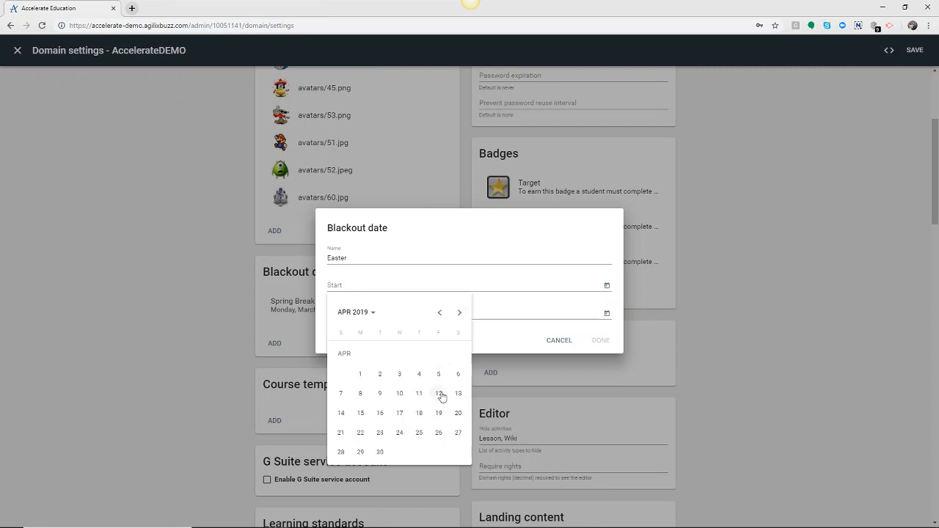
pyautogui.click(438, 393)
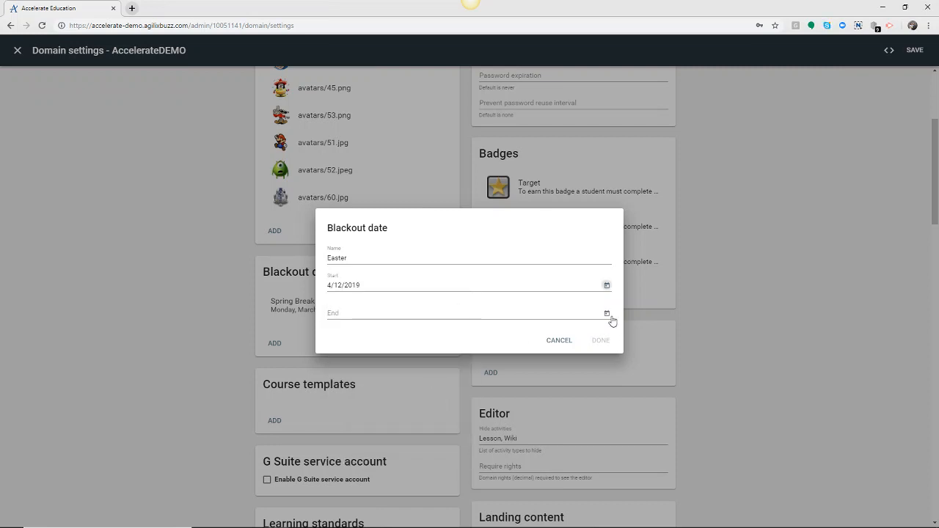
pyautogui.click(606, 314)
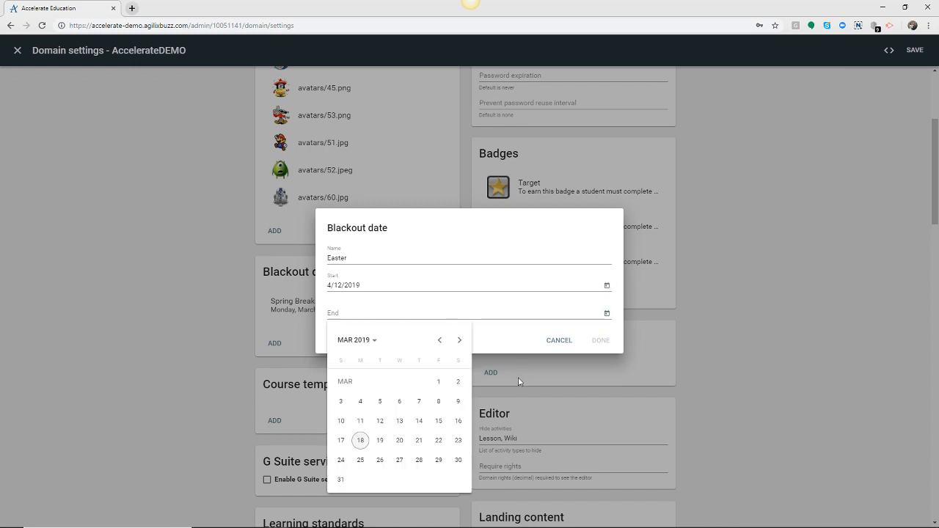
pyautogui.click(460, 340)
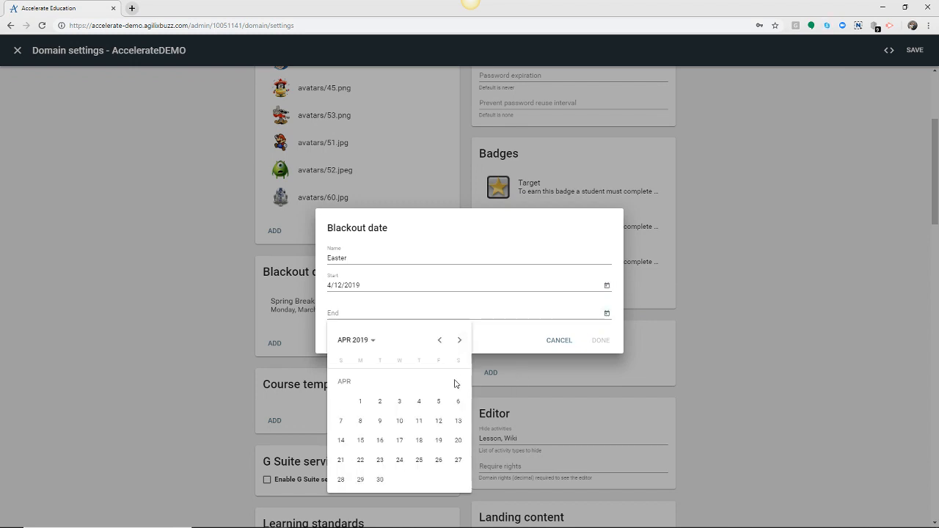
pyautogui.moveTo(438, 420)
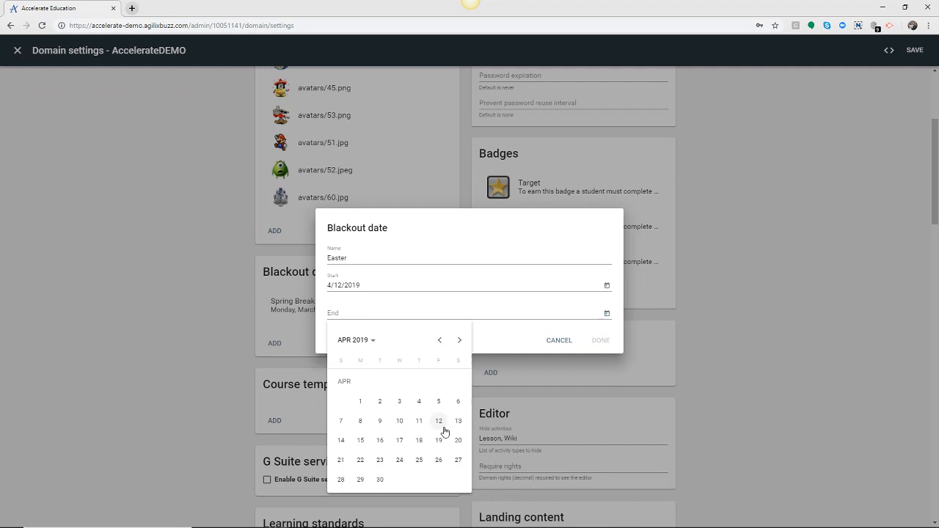
pyautogui.click(438, 421)
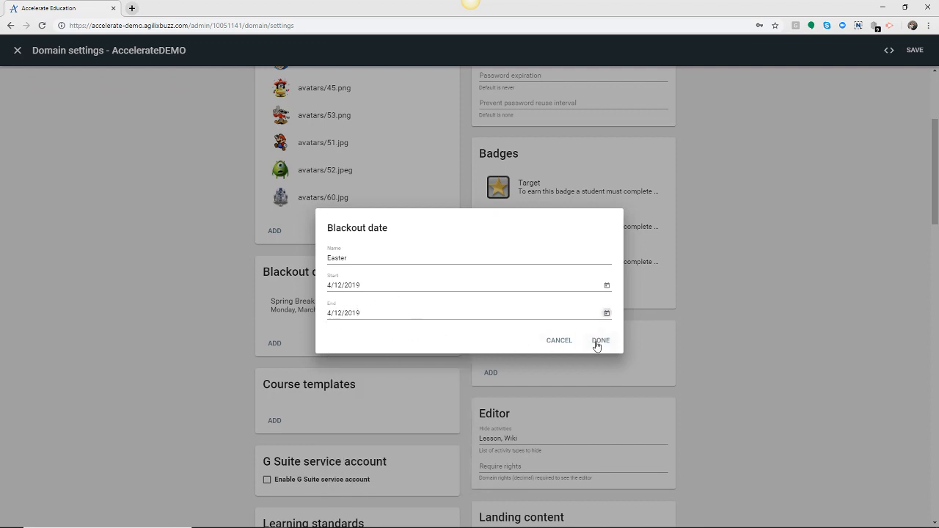
pyautogui.click(600, 340)
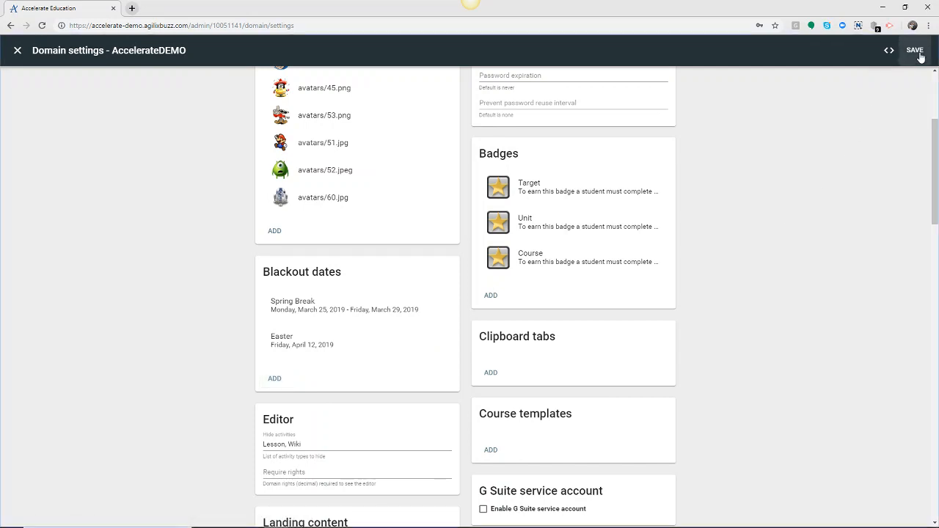
# Save the settings with Easter, dismiss the confirmation, and go back to AccelerateDEMO
pyautogui.click(915, 49)
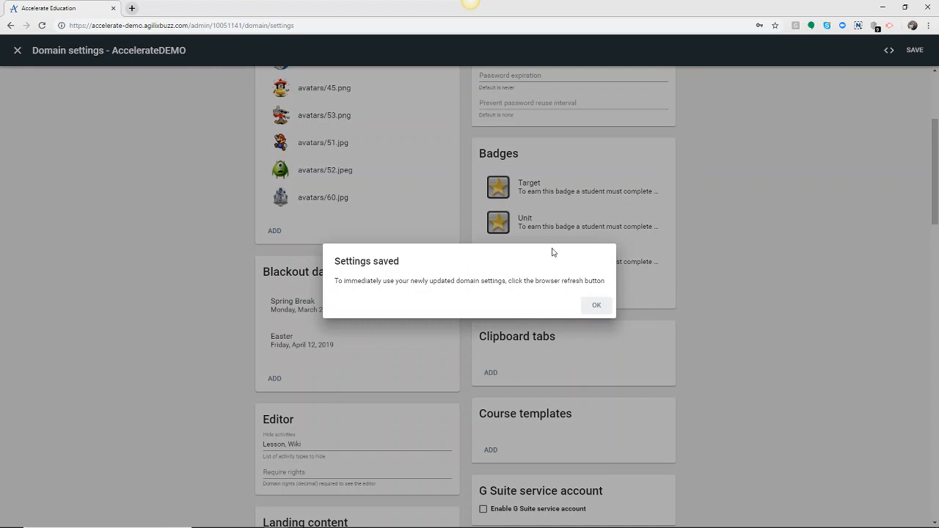
pyautogui.click(596, 306)
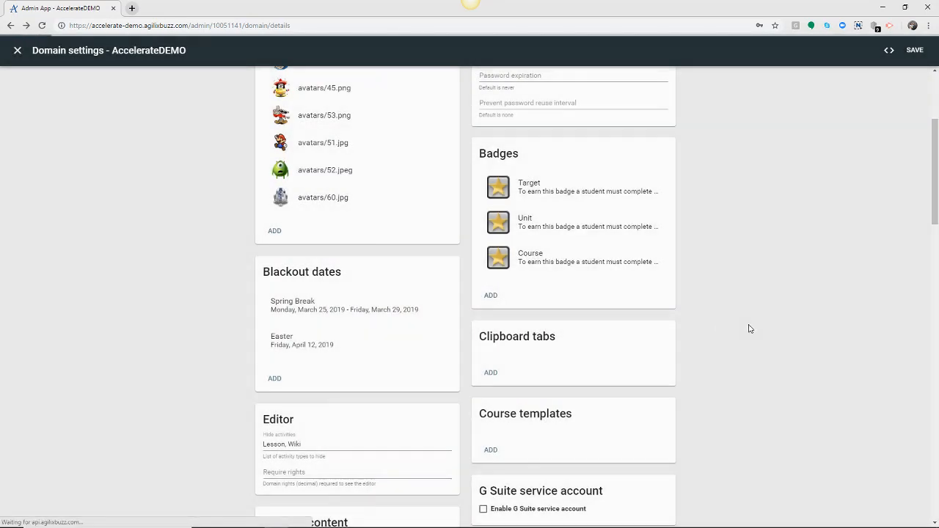
pyautogui.click(17, 50)
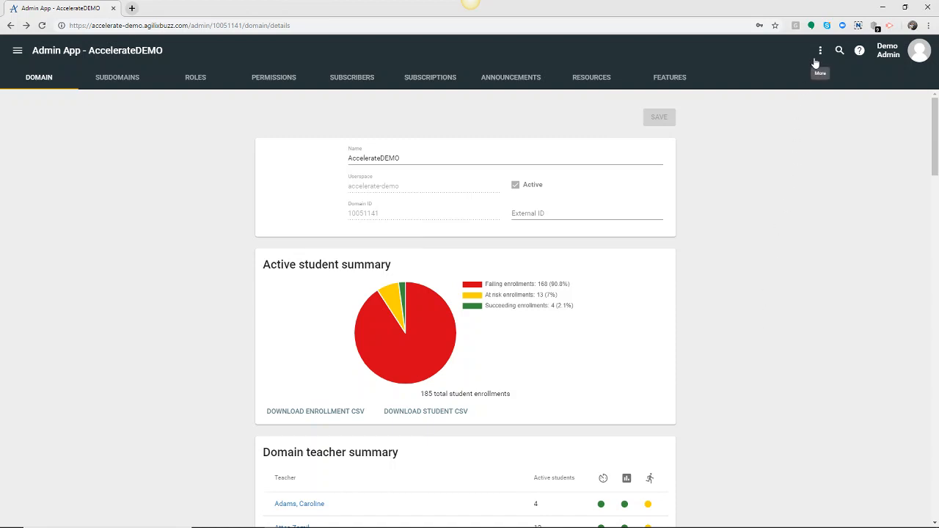
# Reopen Domain settings and scroll down to the Blackout dates list
pyautogui.click(821, 50)
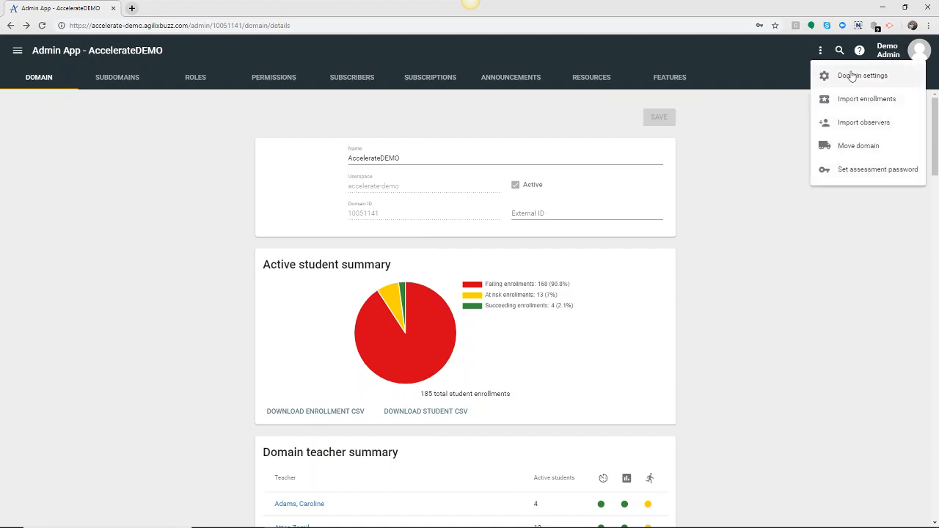
pyautogui.click(861, 75)
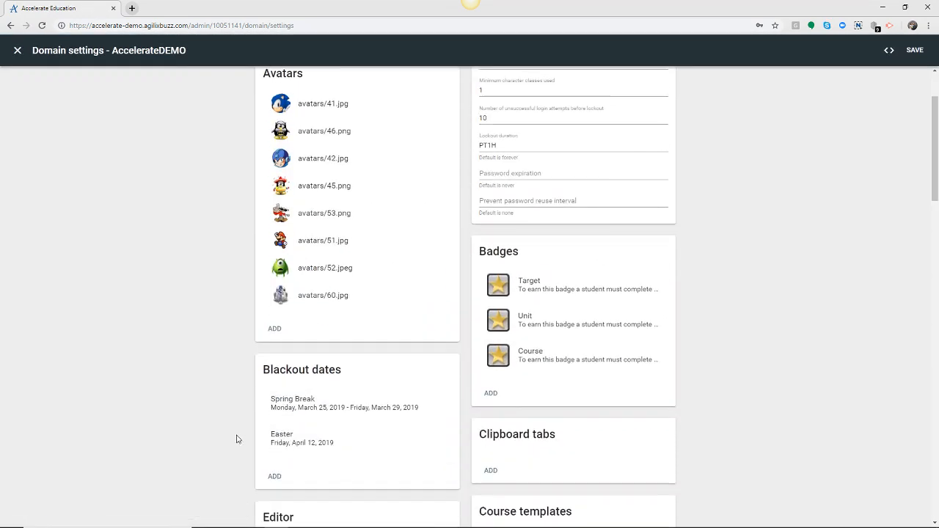
pyautogui.scroll(-3)
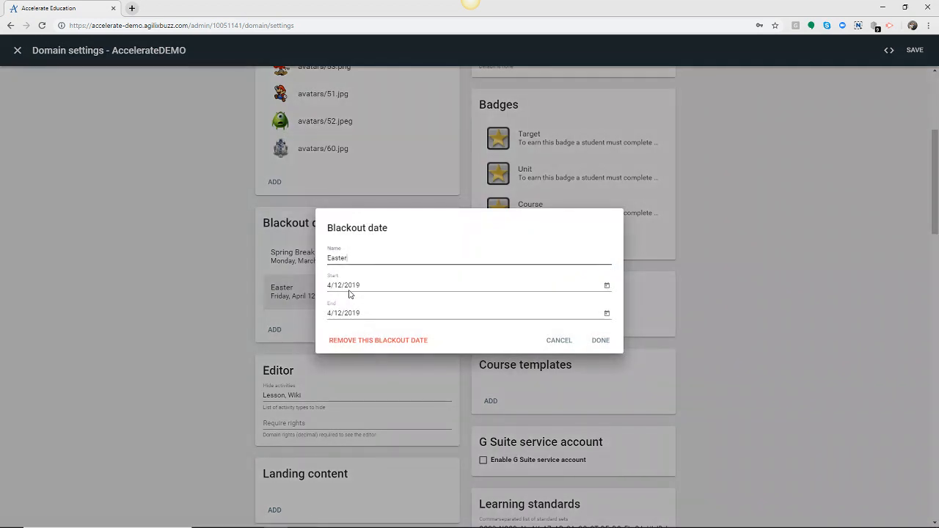
# Set Easter's start and end dates to April 14, 2019, then remove Easter
pyautogui.click(607, 285)
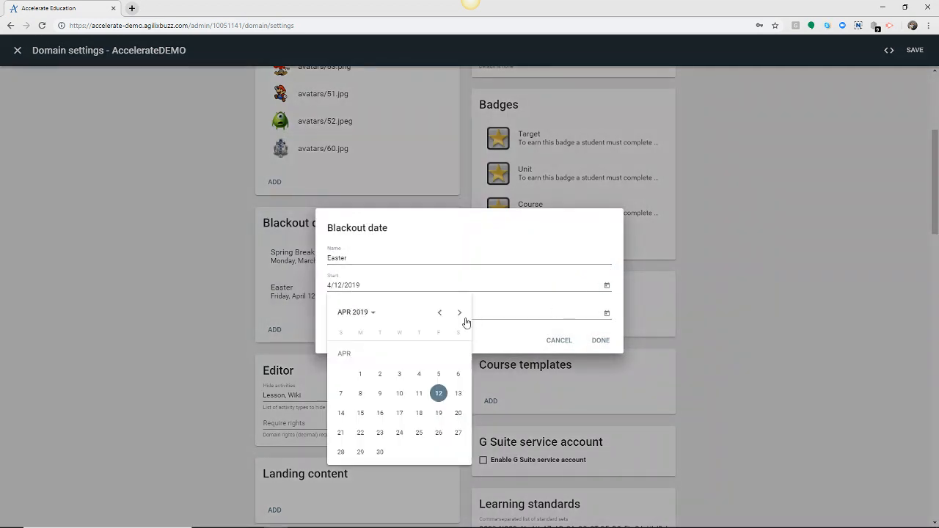
pyautogui.click(340, 412)
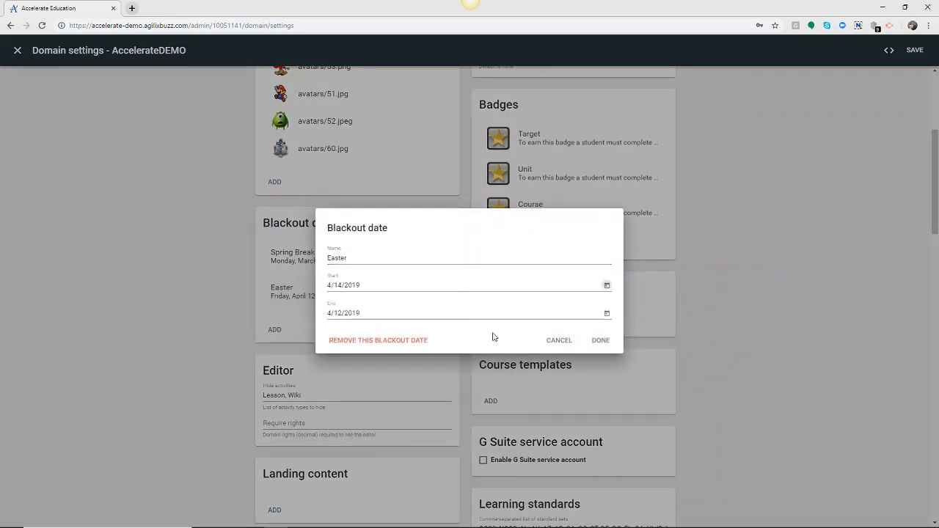
pyautogui.click(607, 313)
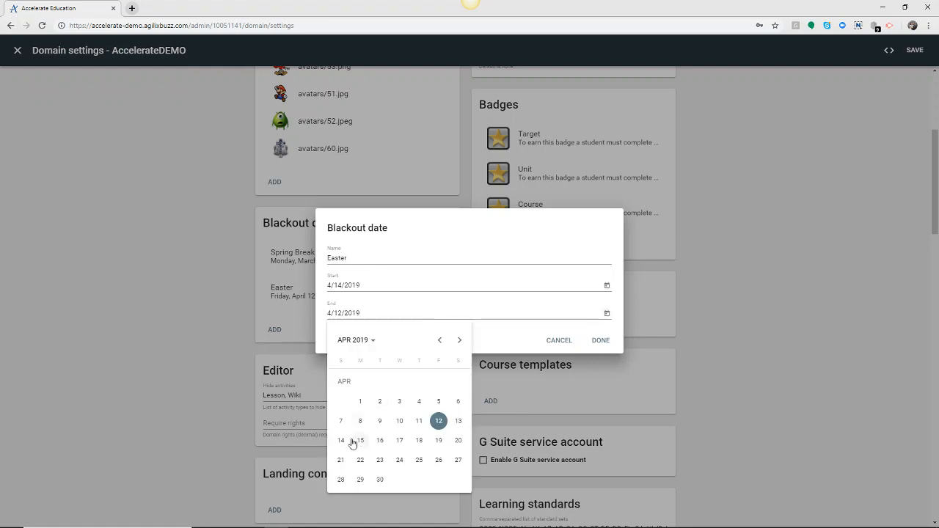
pyautogui.click(340, 440)
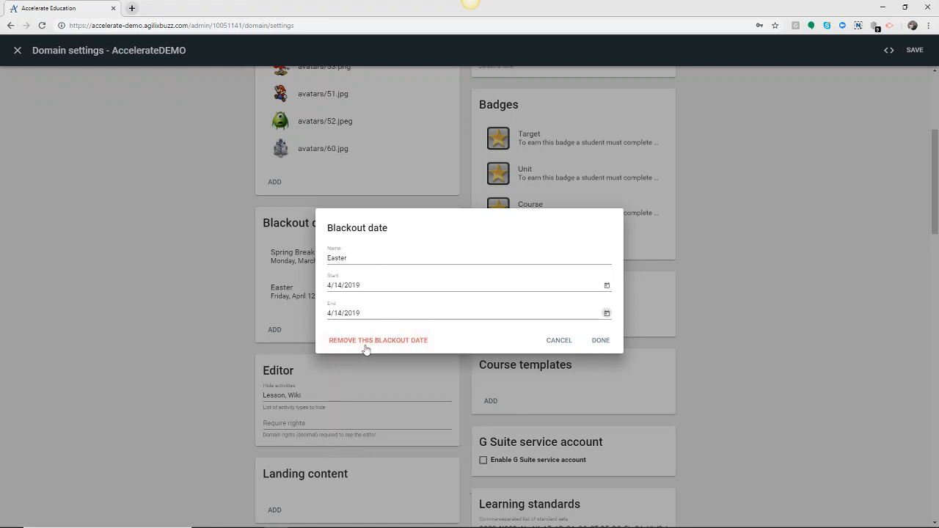
pyautogui.click(378, 339)
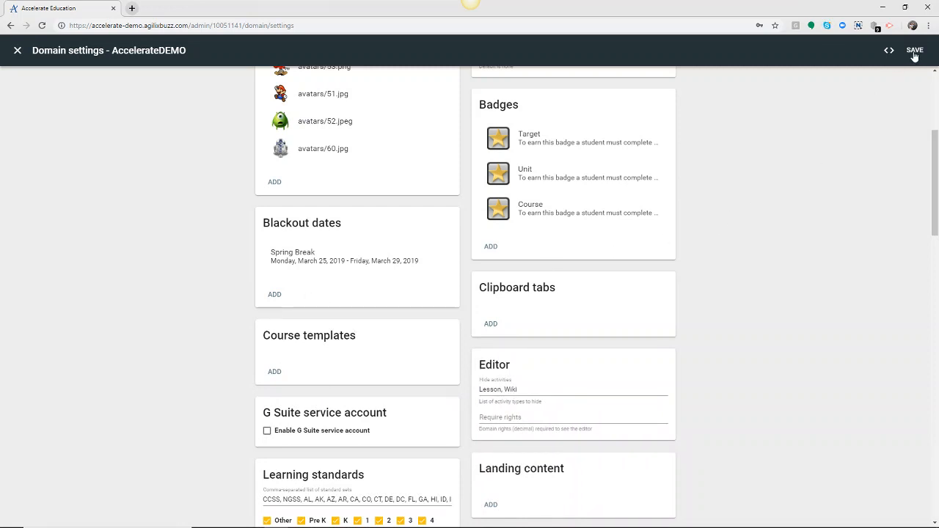
# Save the settings without Easter and dismiss the Settings saved notice
pyautogui.click(915, 50)
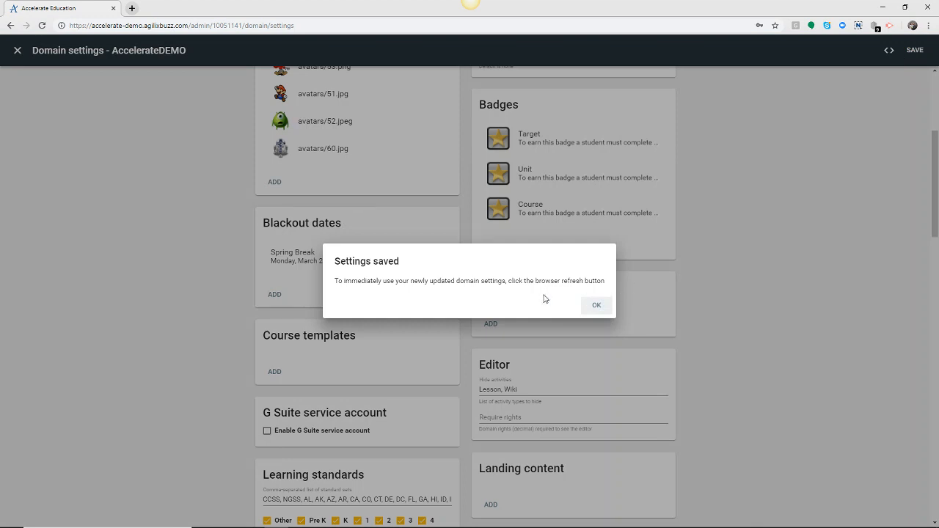
pyautogui.moveTo(601, 309)
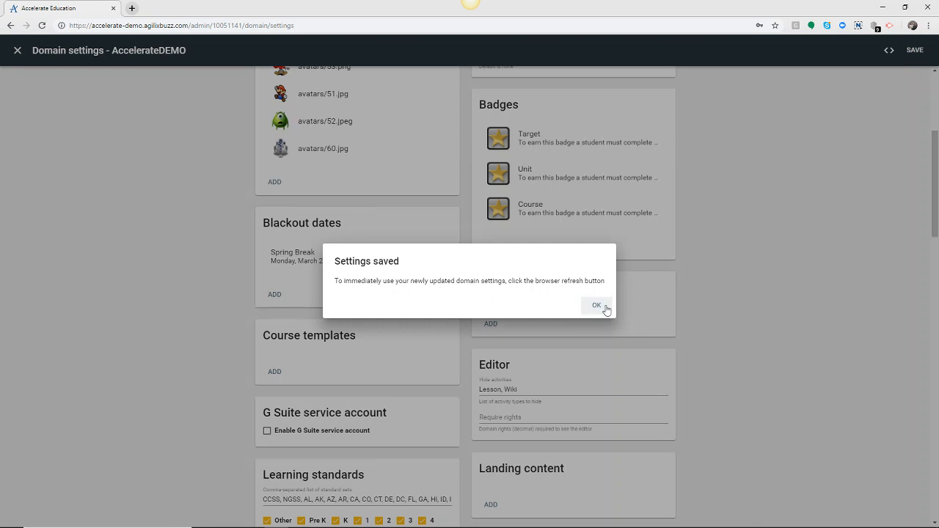
pyautogui.click(597, 305)
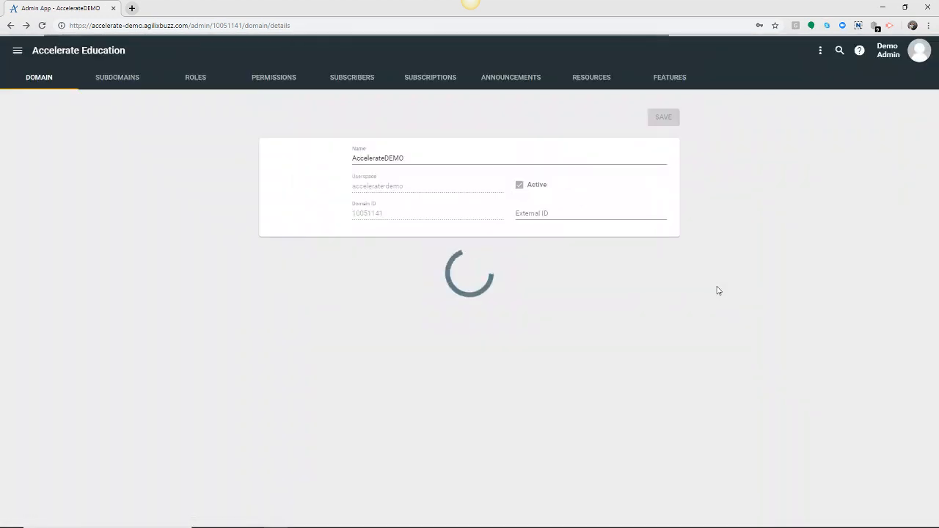